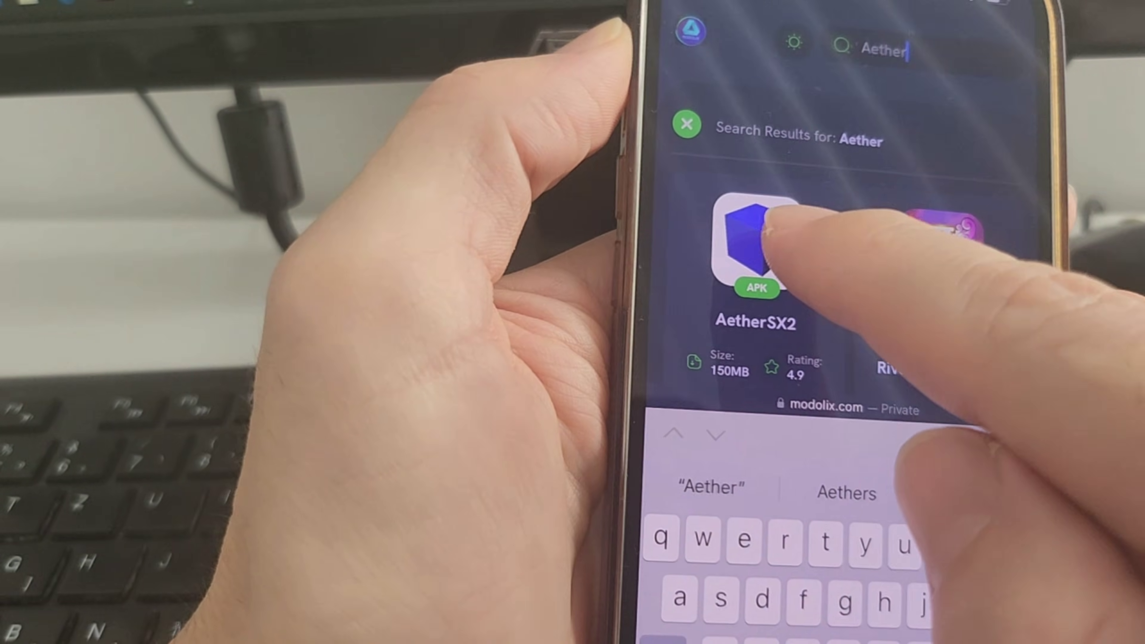
# Step: Select the AetherSX2 result from the 'Aether' search to reach its app page
pyautogui.click(750, 239)
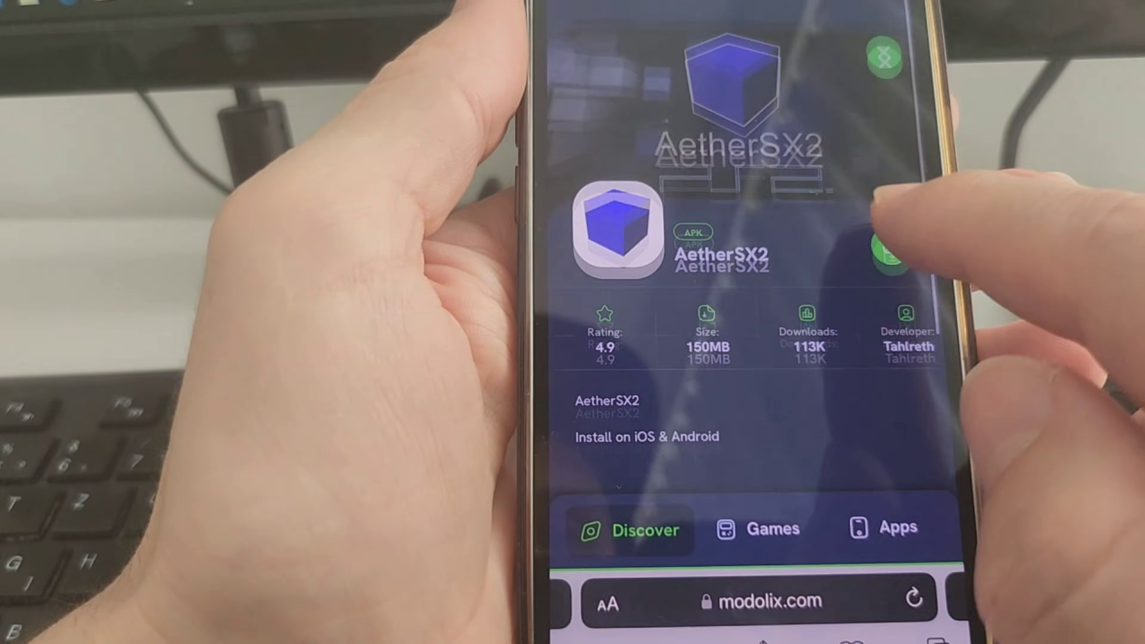